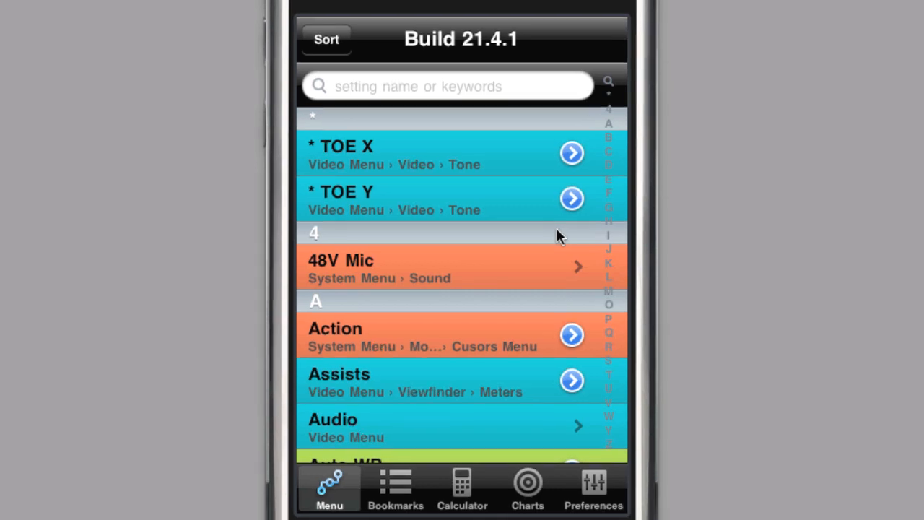
Search the settings list for 'co', 'fal' and 'se'.
scroll("down", 3)
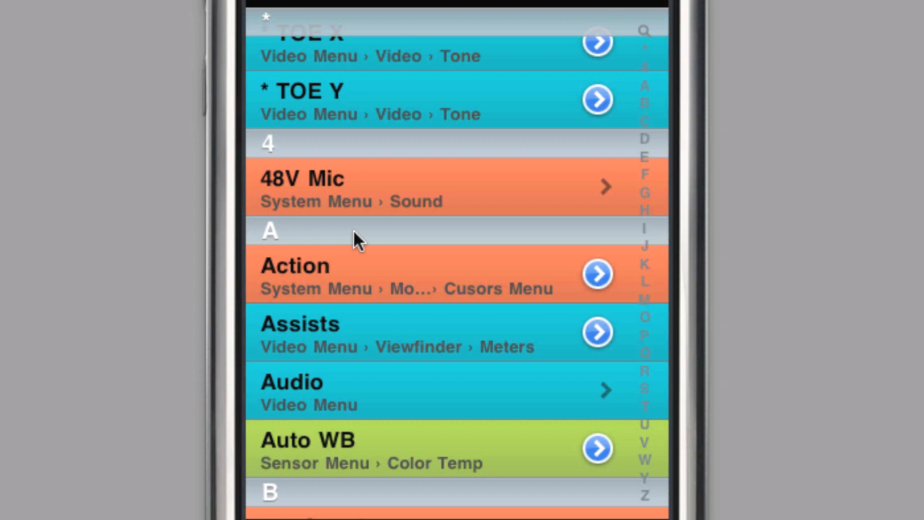
mouse_move(396, 242)
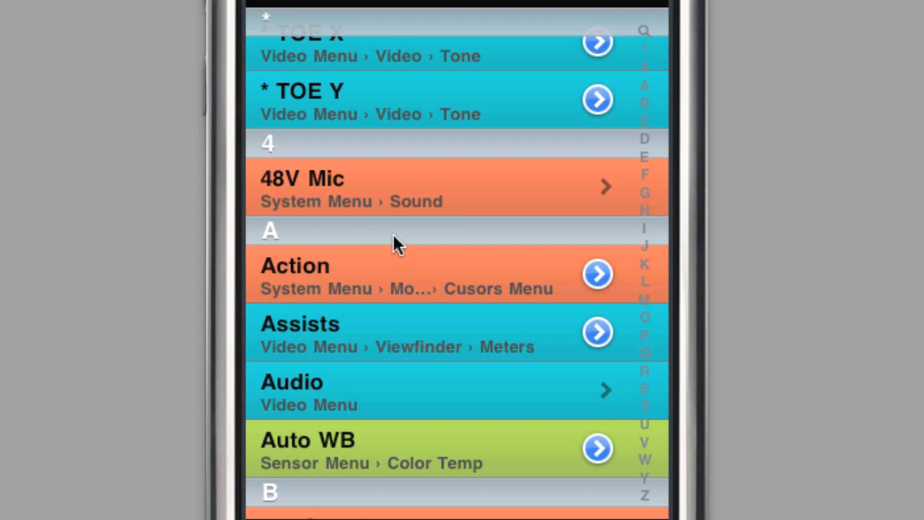
mouse_move(603, 322)
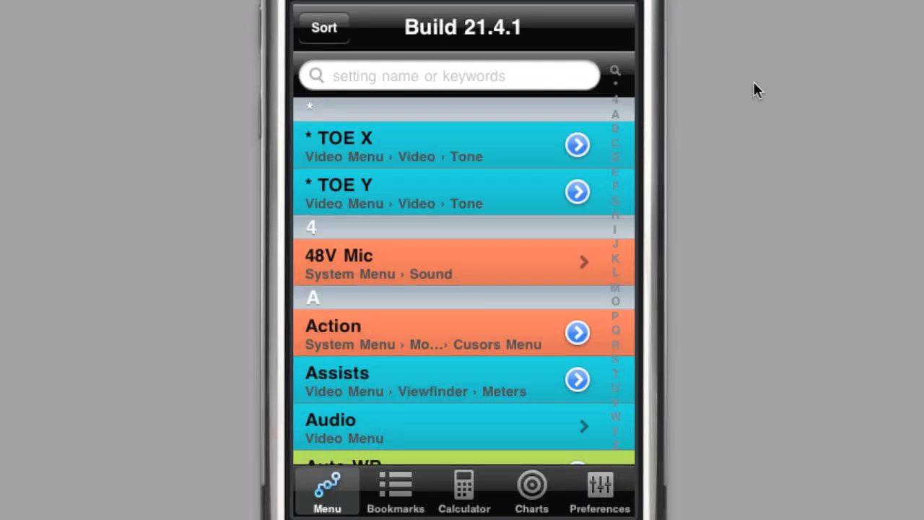
mouse_move(539, 84)
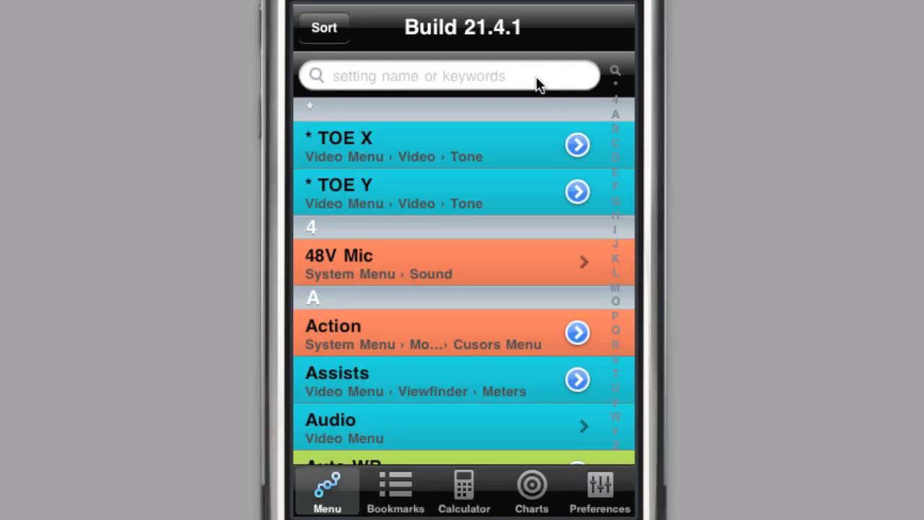
type("co")
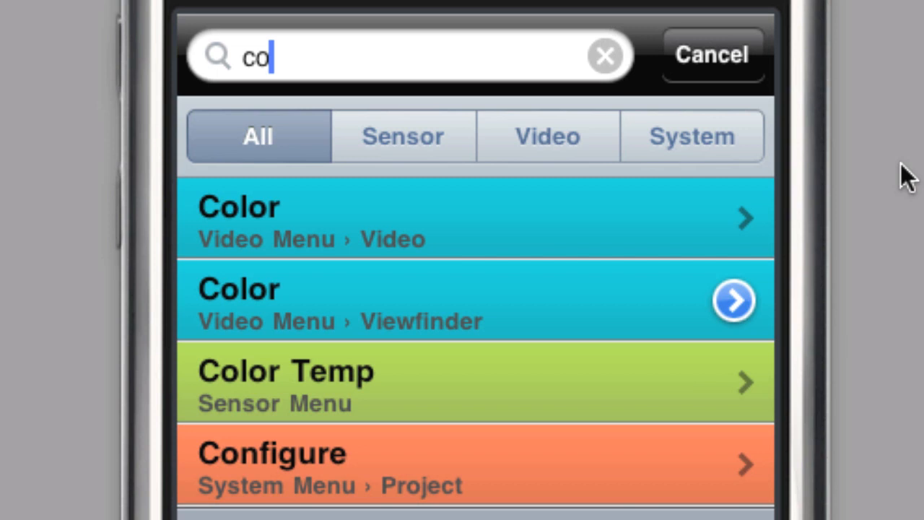
type("fal")
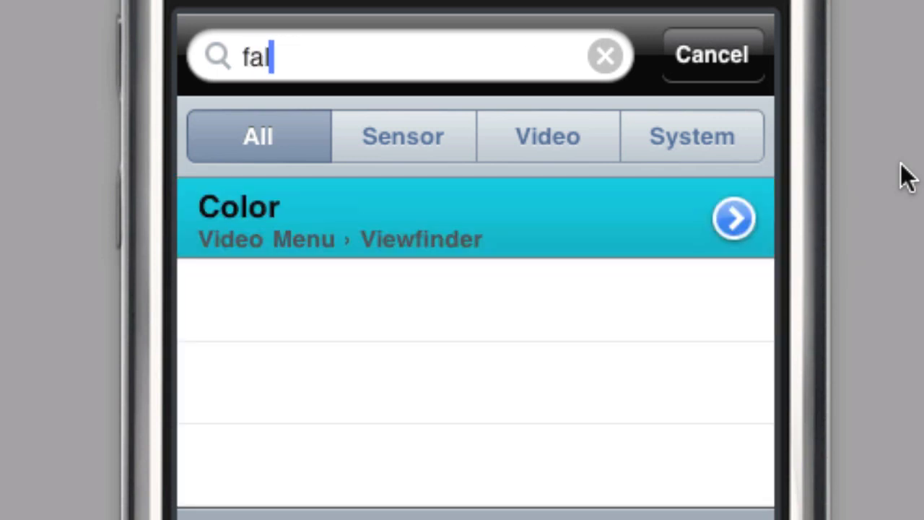
type("se")
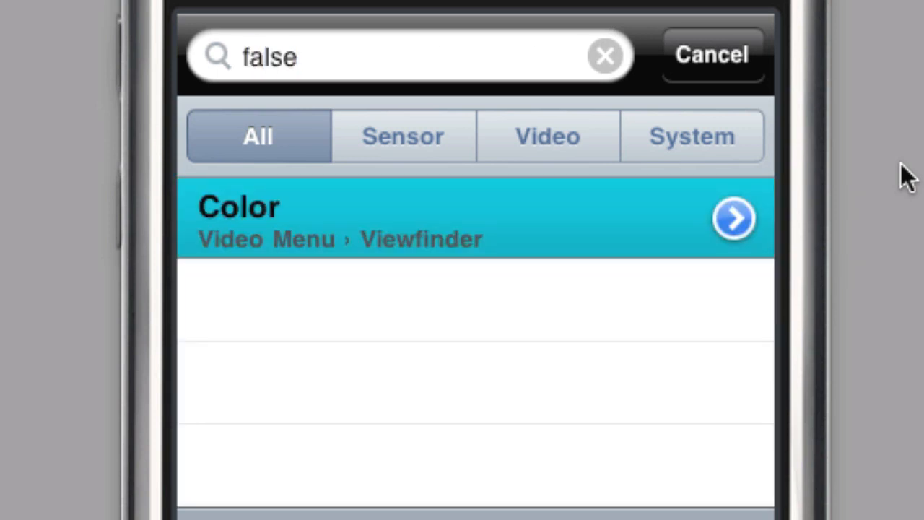
Clear the search, sort settings by menu, and scroll to the System section.
left_click(712, 55)
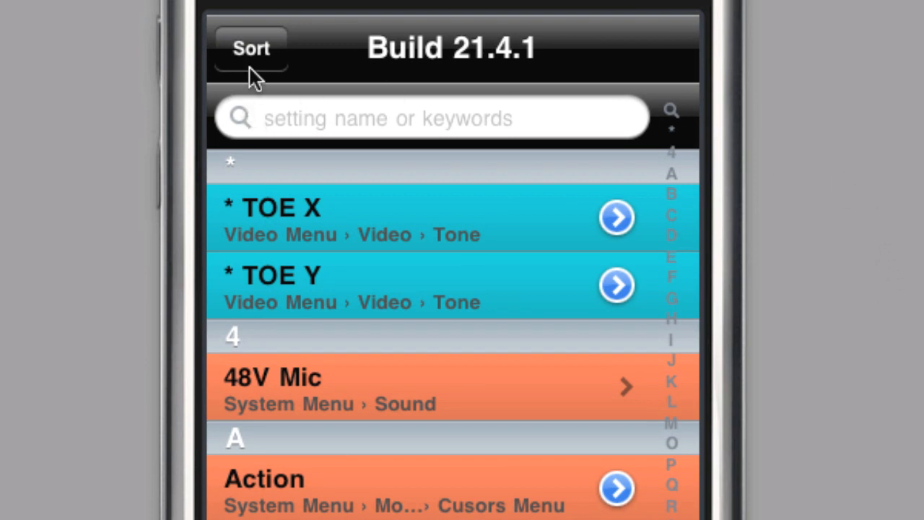
left_click(250, 48)
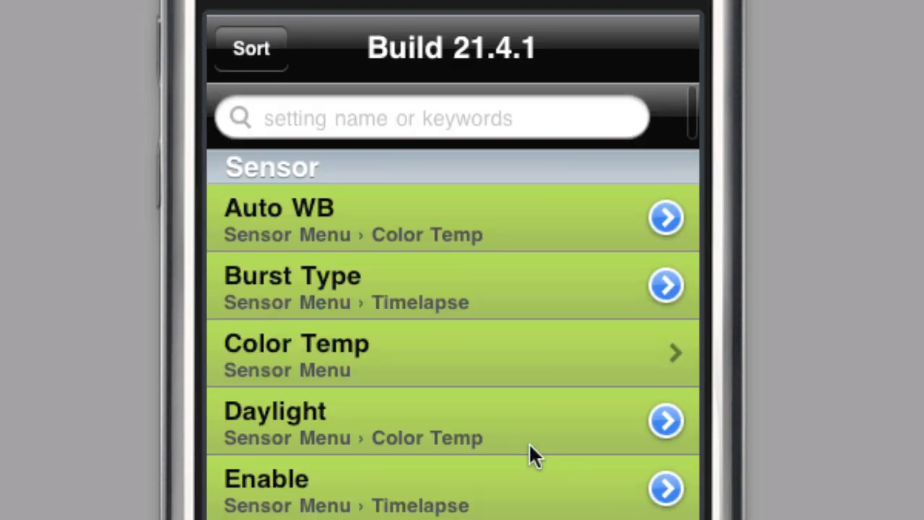
scroll("down", 3)
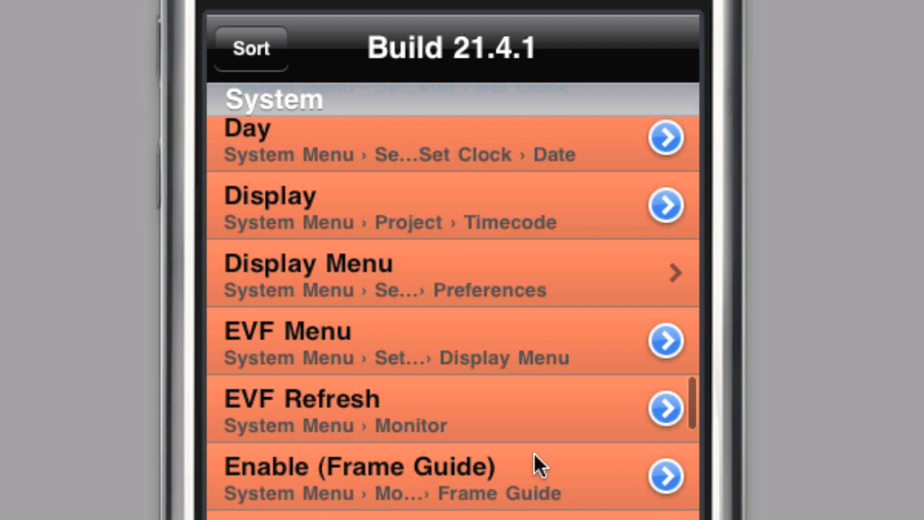
mouse_move(360, 103)
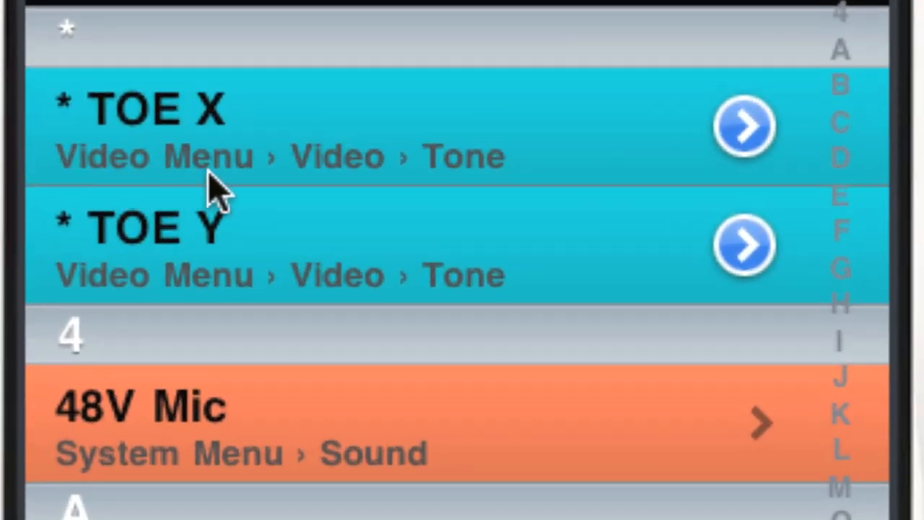
mouse_move(495, 184)
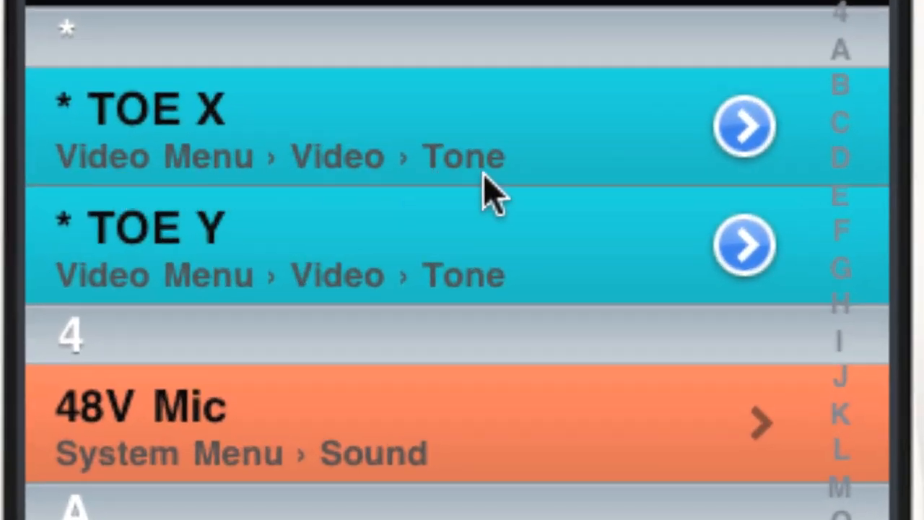
mouse_move(625, 134)
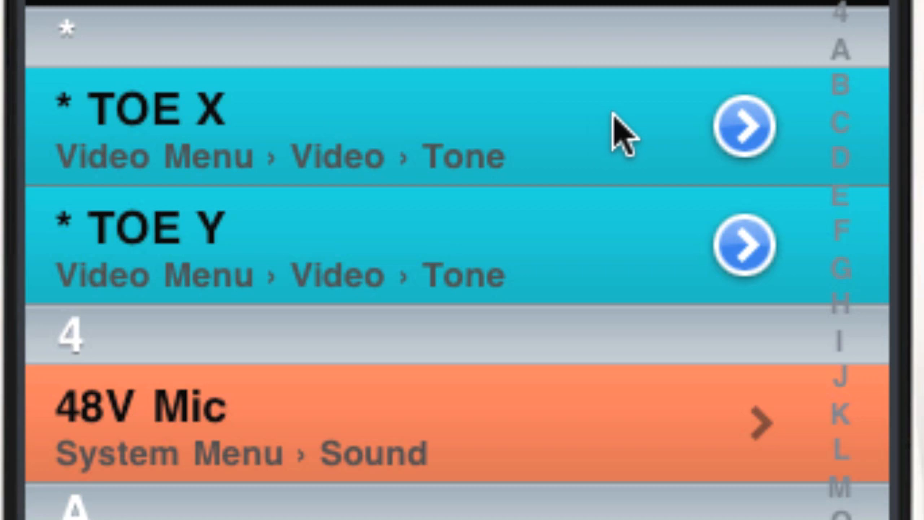
mouse_move(470, 195)
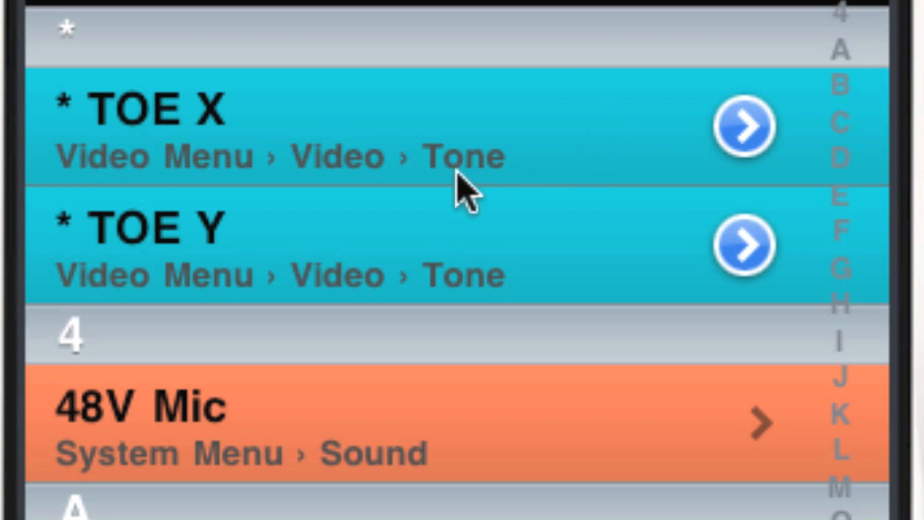
mouse_move(289, 181)
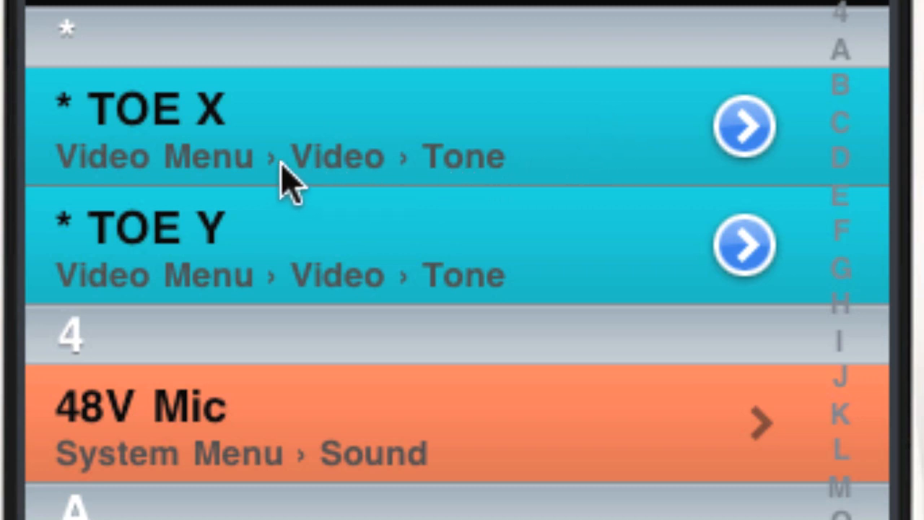
mouse_move(184, 184)
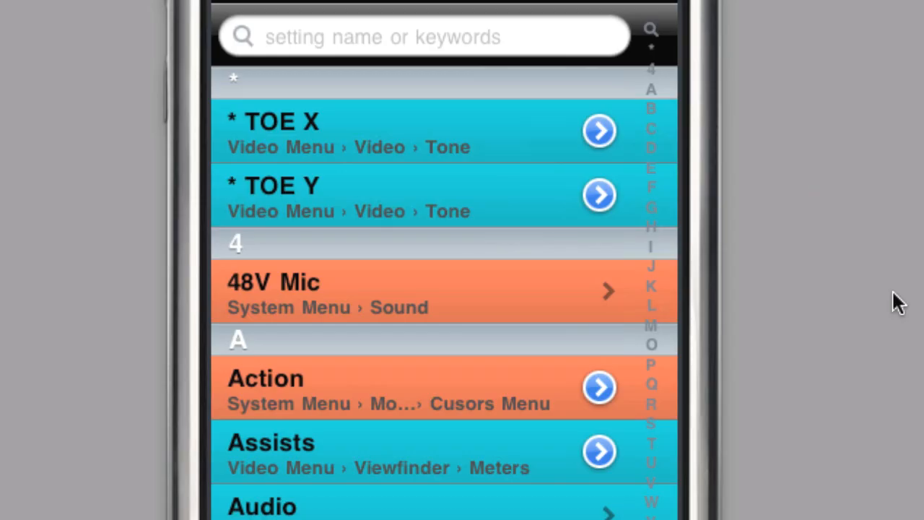
mouse_move(887, 303)
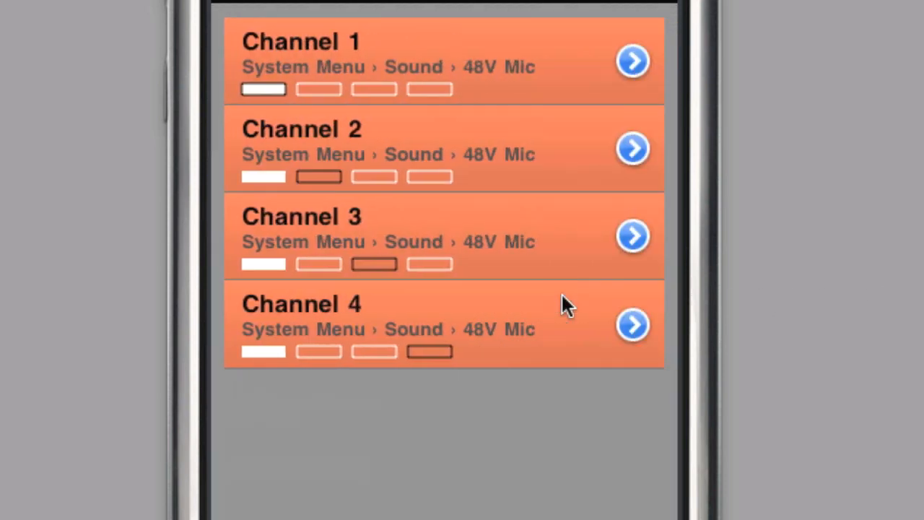
mouse_move(555, 248)
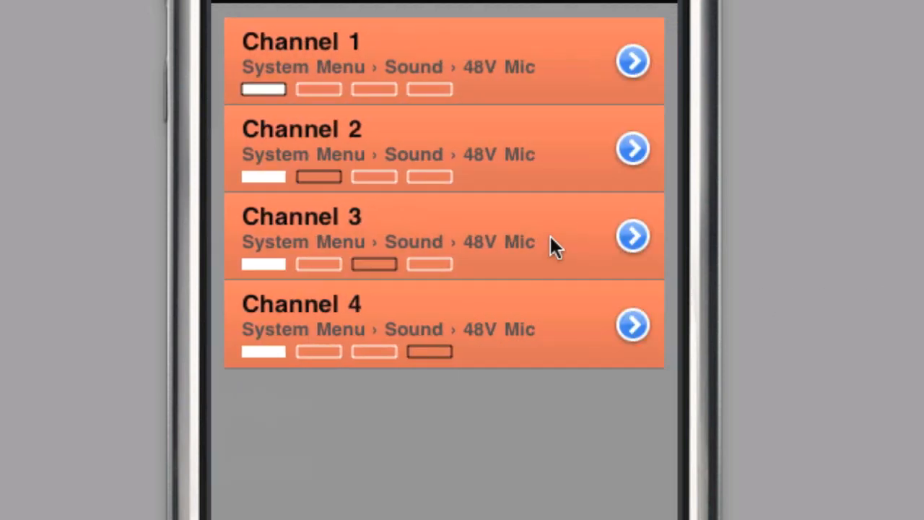
Open the Channel 3 details: unchecked checkbox, manual page 57.
left_click(632, 236)
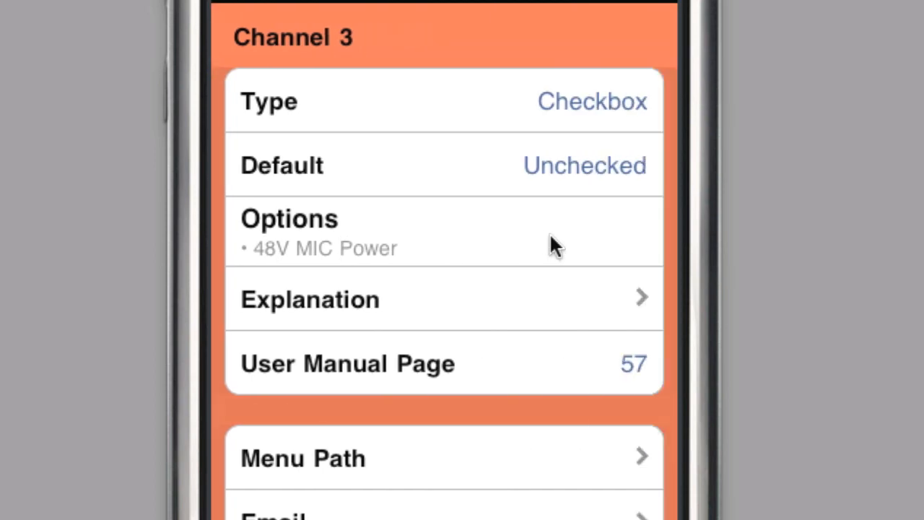
mouse_move(919, 177)
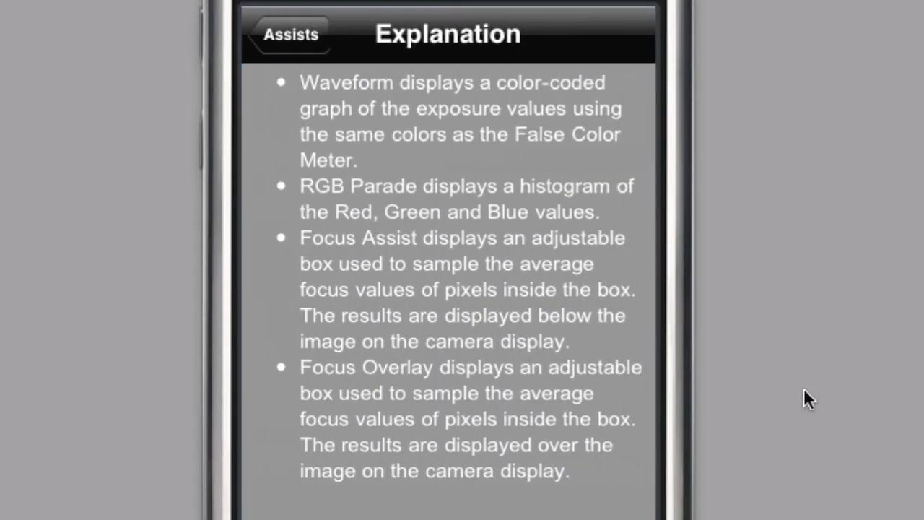
Return from the Assists explanation to its details and scroll down them.
left_click(291, 34)
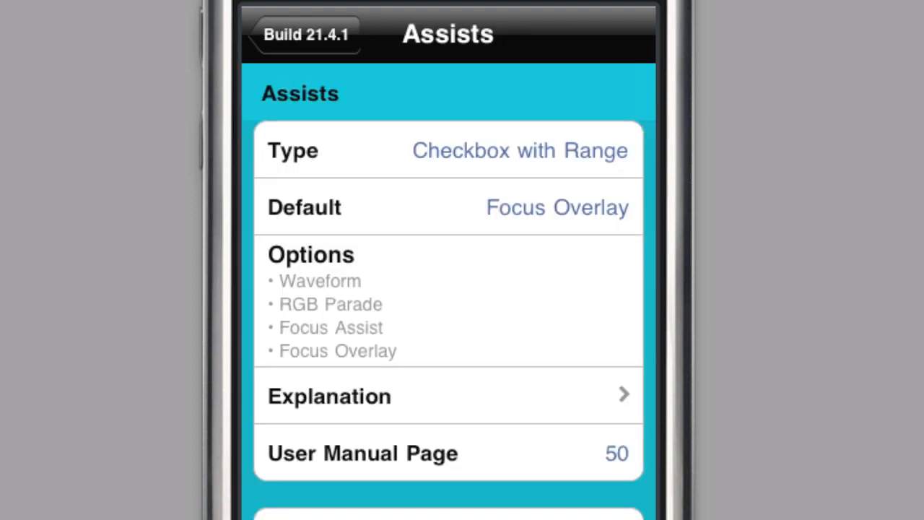
scroll("down", 3)
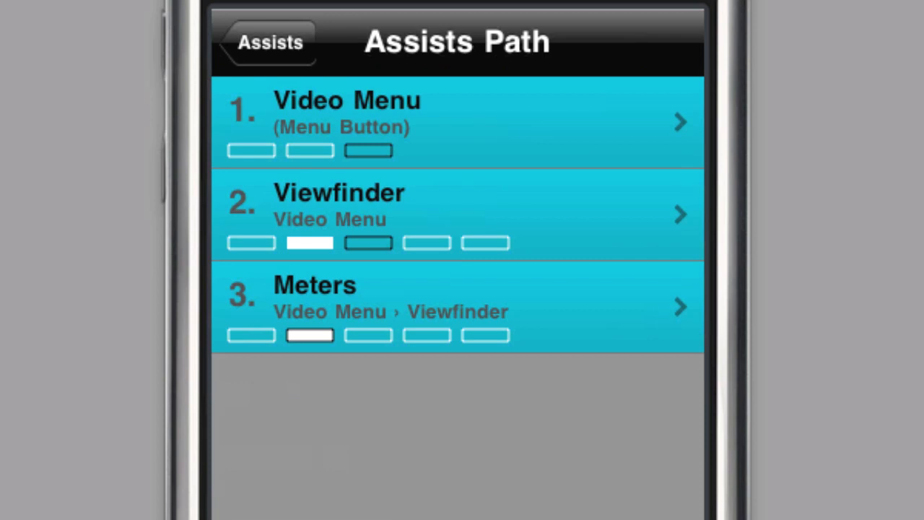
mouse_move(512, 490)
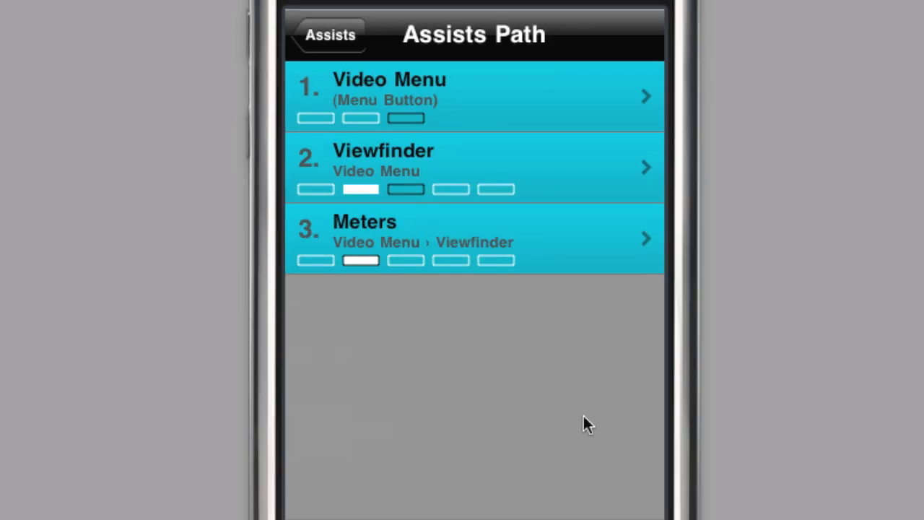
Return from the Menu Path to the Assists setting details.
left_click(473, 166)
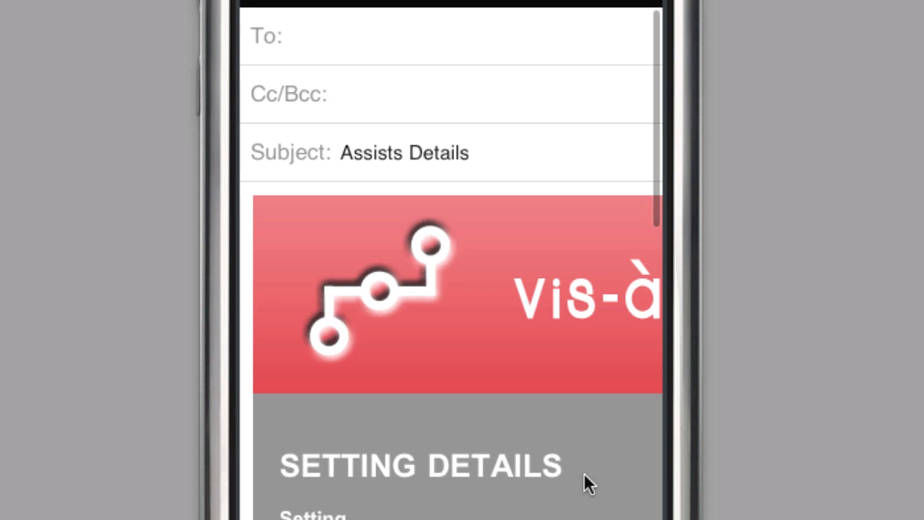
Scroll the Menu list and open the View sub-menu under Video Menu.
scroll("down", 3)
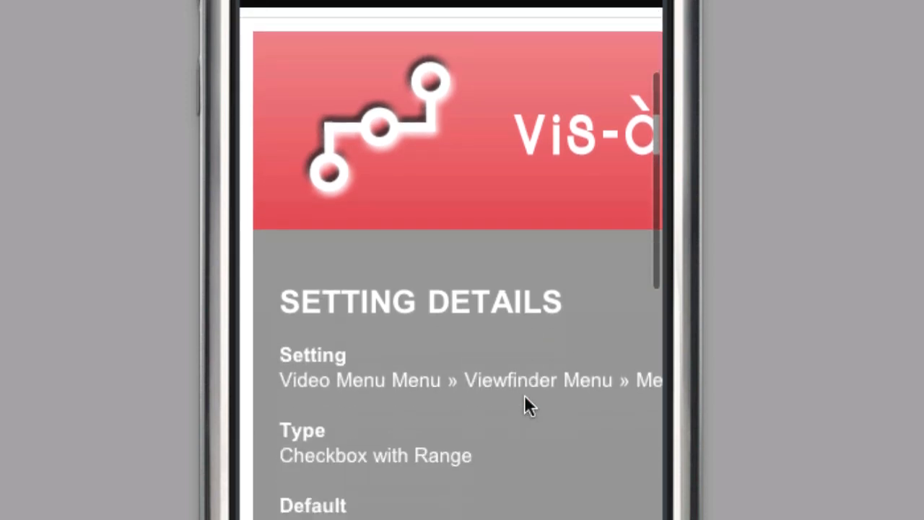
scroll("down", 3)
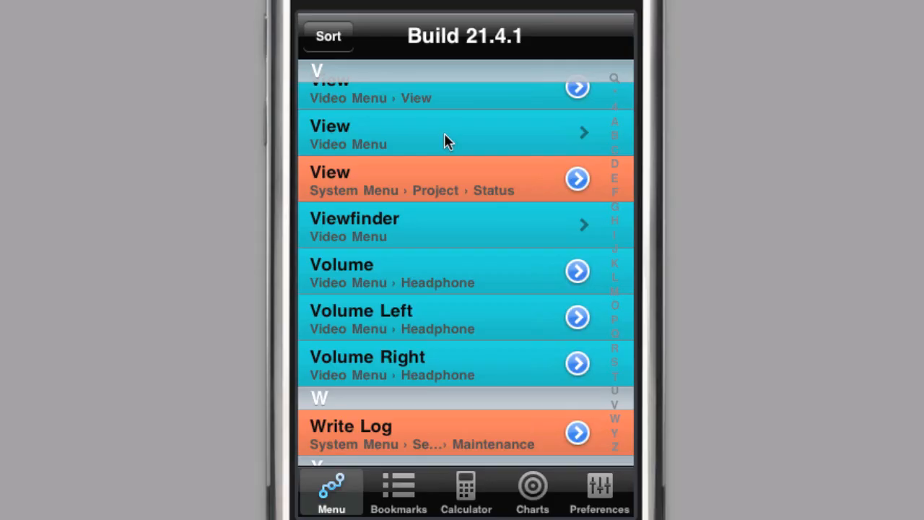
left_click(462, 134)
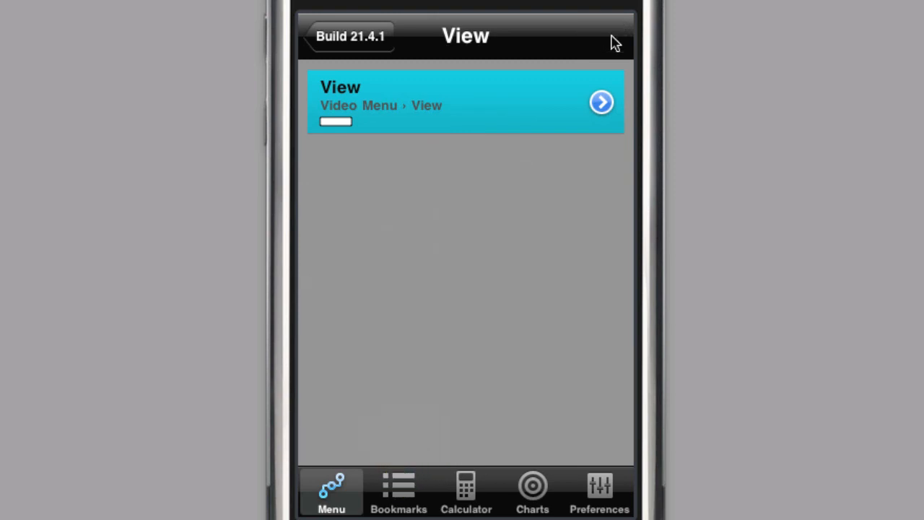
mouse_move(622, 45)
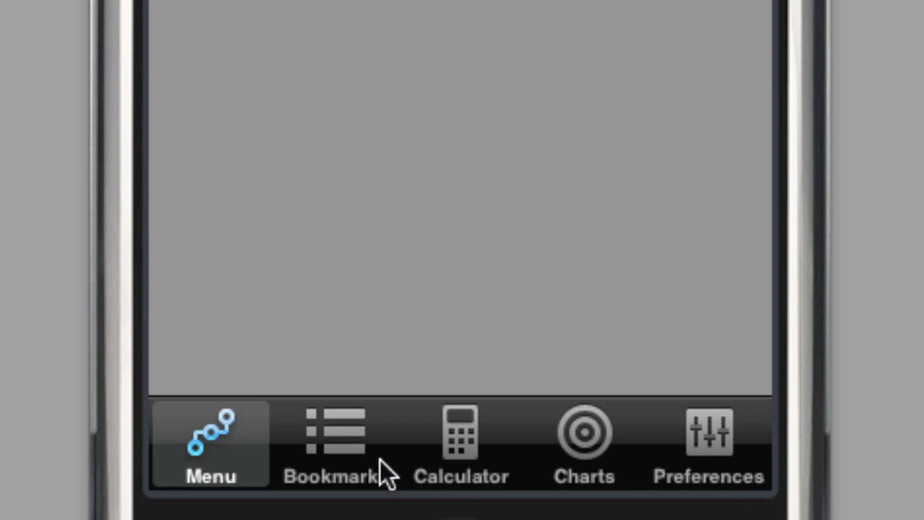
In Bookmarks, move Date to the top, then begin deleting the Action bookmark.
left_click(336, 444)
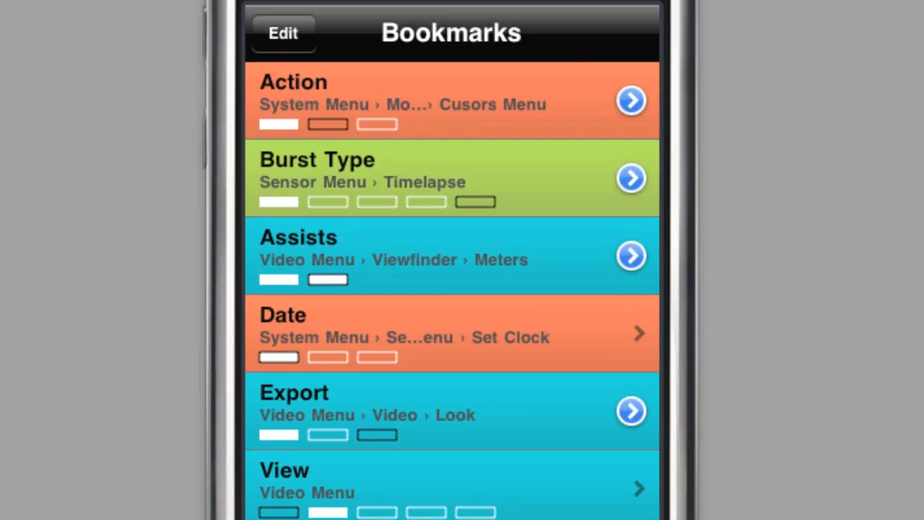
mouse_move(436, 385)
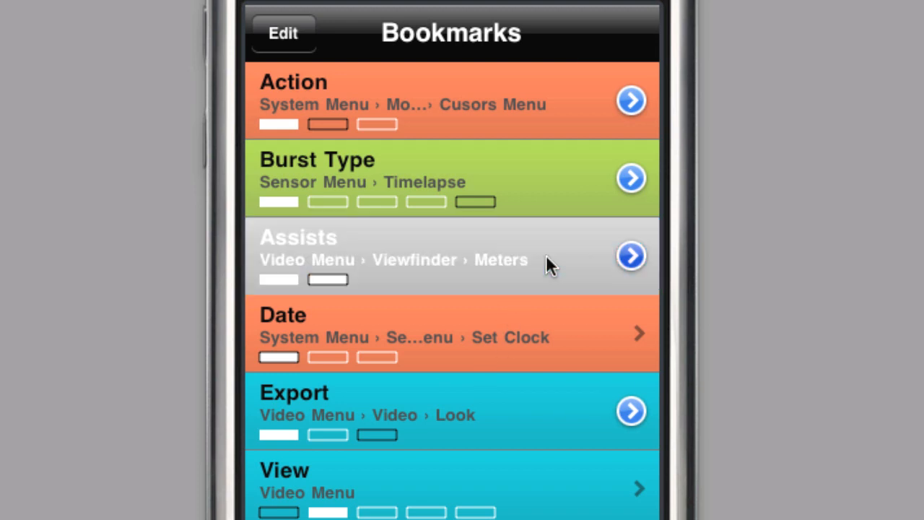
left_click(282, 33)
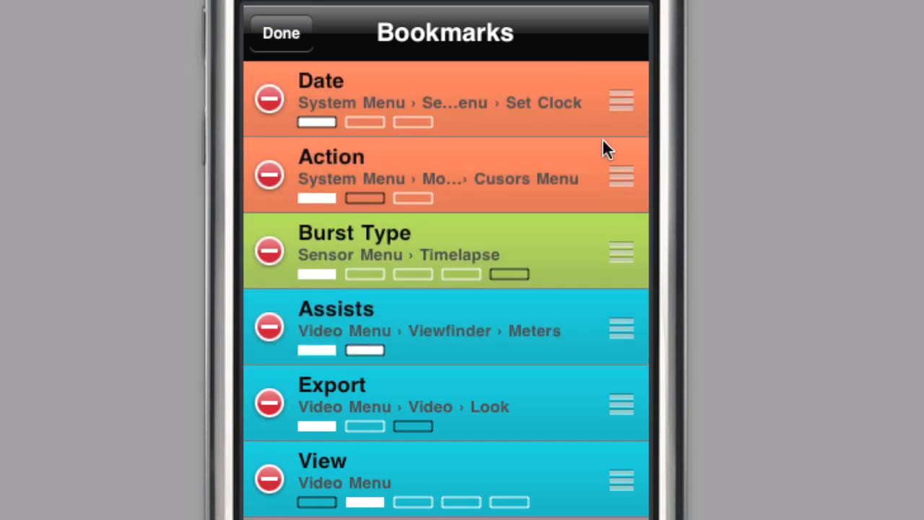
left_click(281, 33)
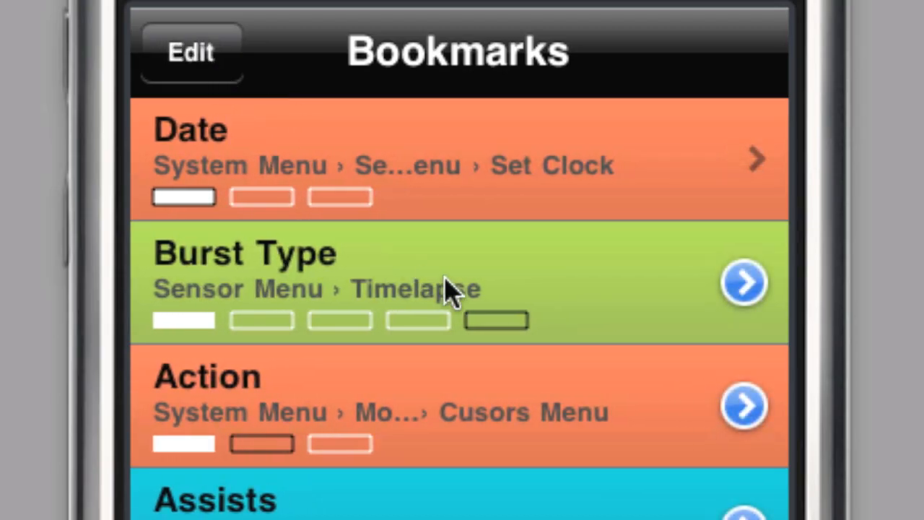
mouse_move(481, 289)
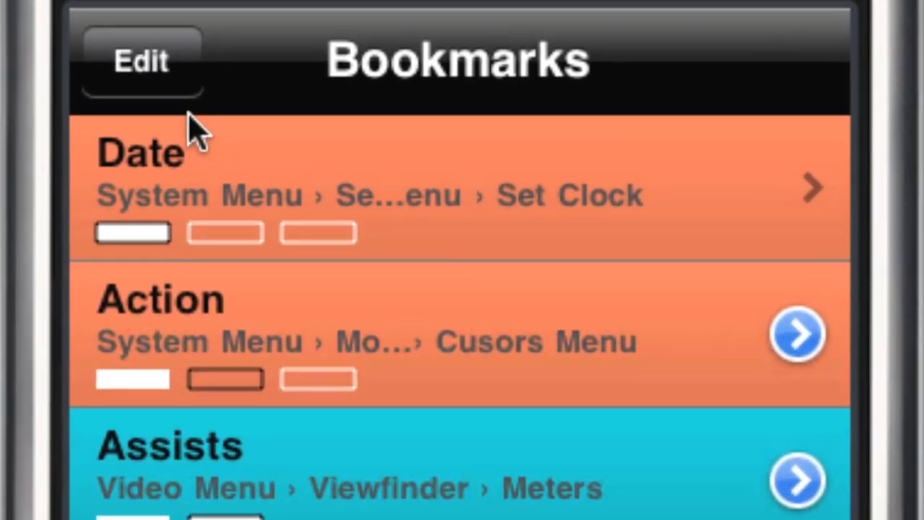
left_click(143, 62)
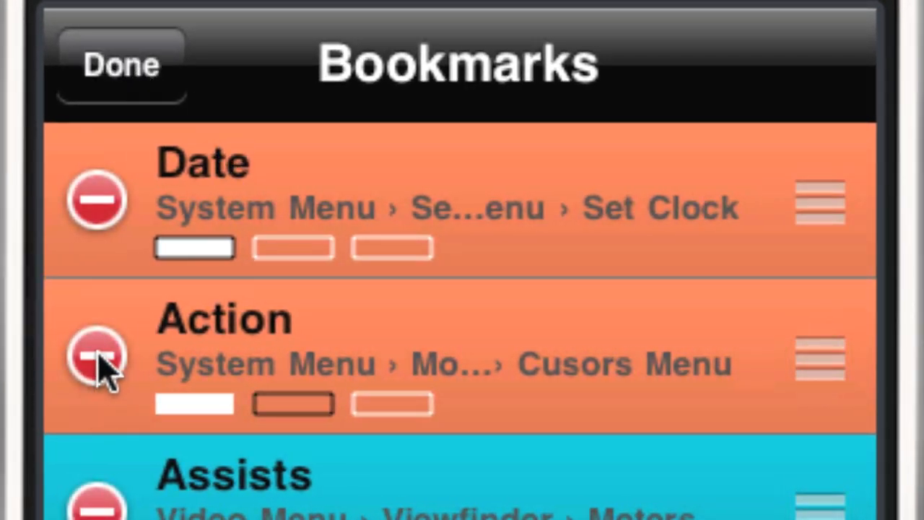
left_click(97, 354)
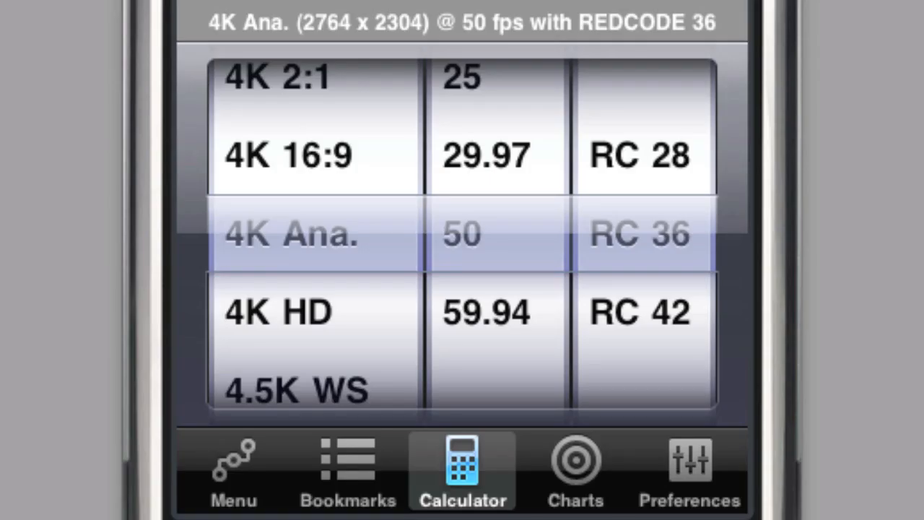
mouse_move(354, 310)
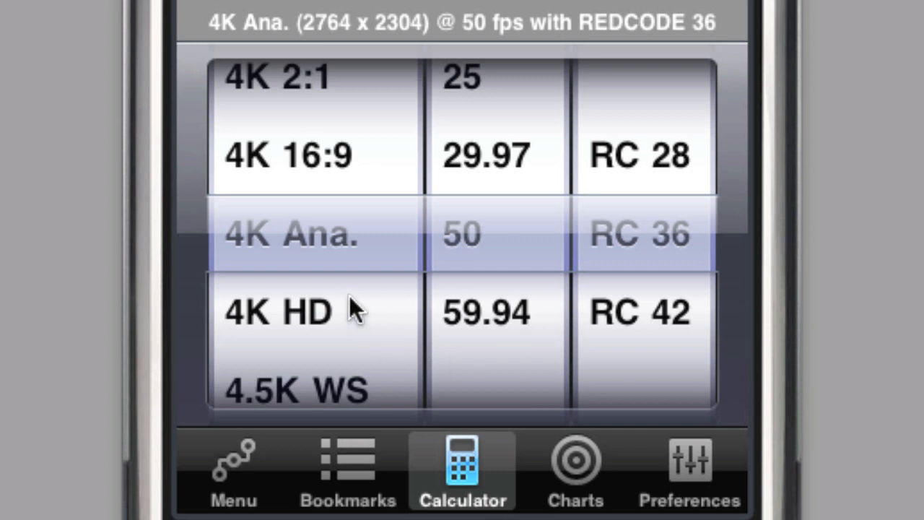
mouse_move(524, 157)
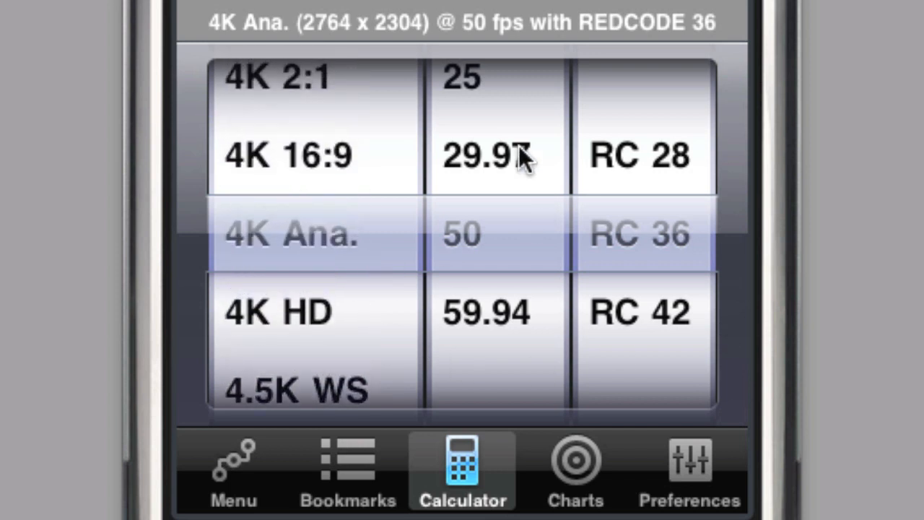
mouse_move(643, 155)
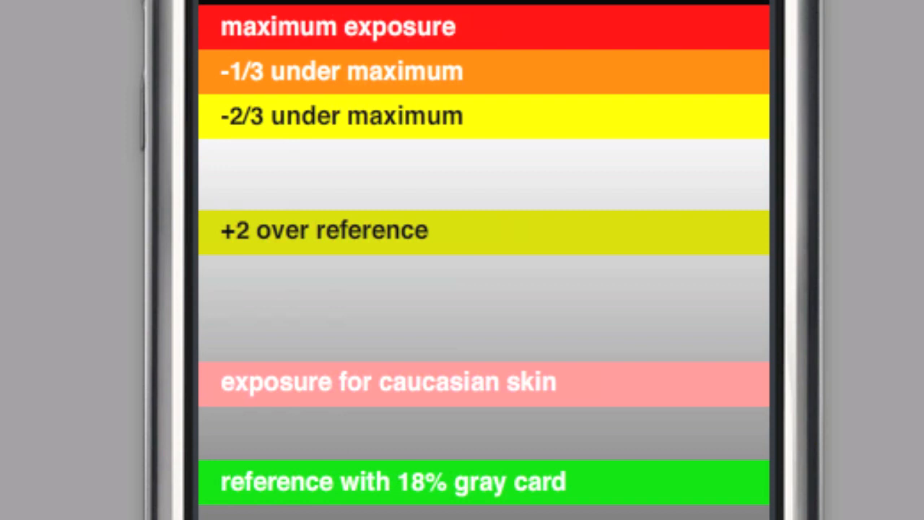
mouse_move(512, 6)
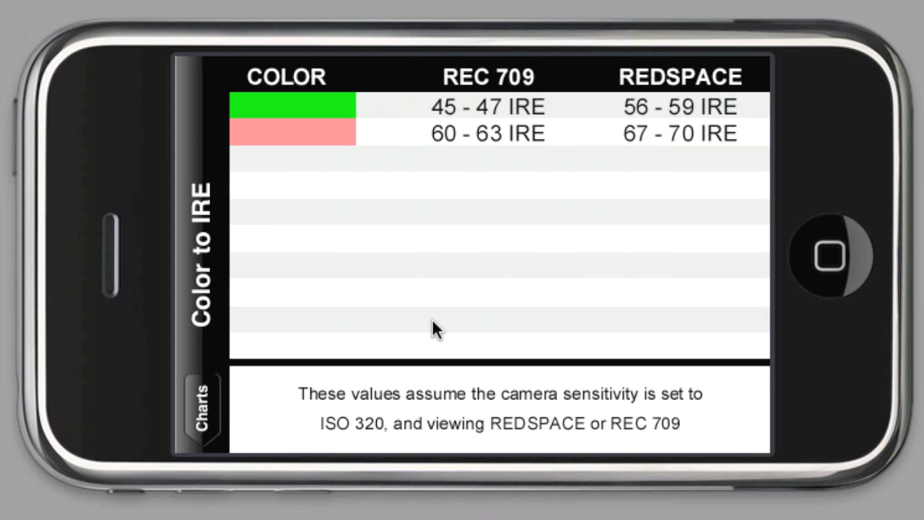
Go back from the focus chart to the list of charts.
left_click(200, 405)
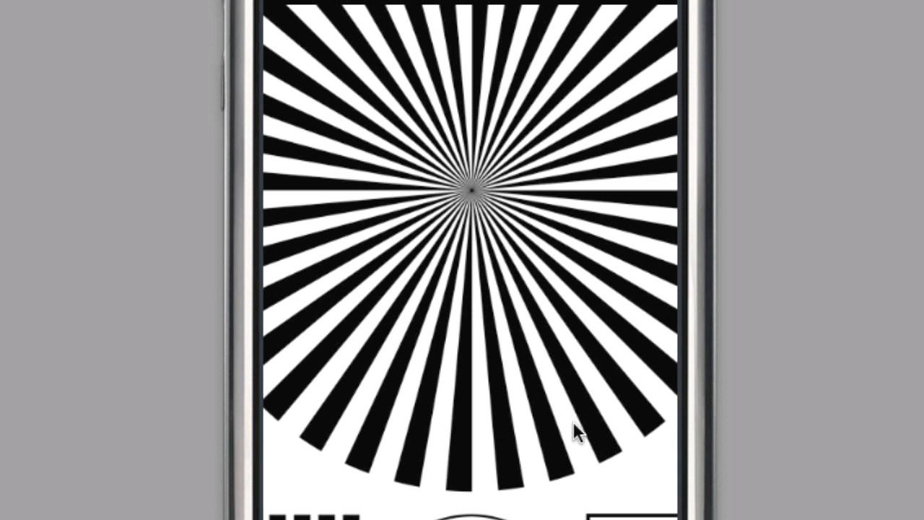
mouse_move(551, 429)
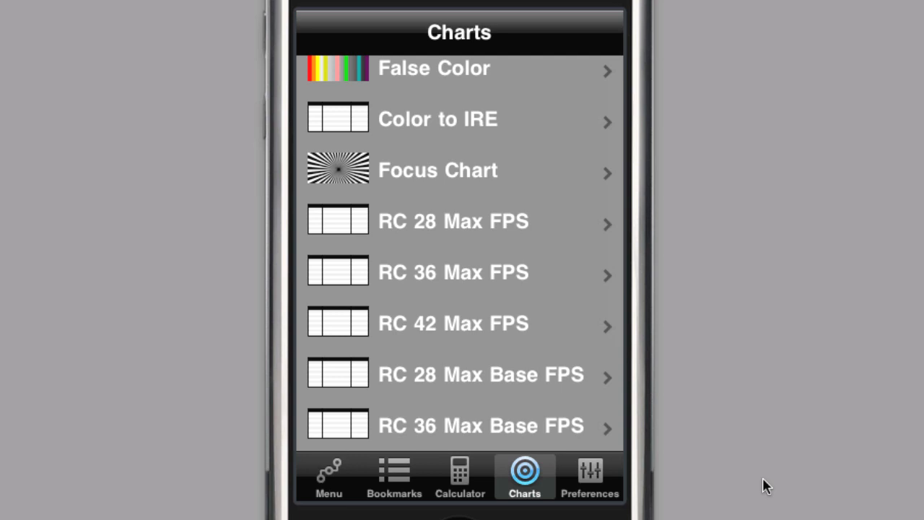
mouse_move(593, 477)
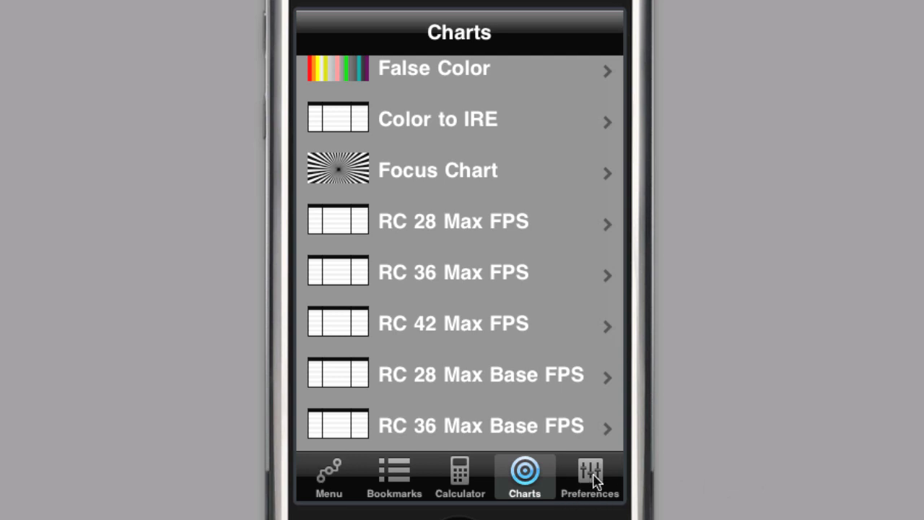
View the firmware build choices in Preferences, then open the Help guide.
left_click(590, 476)
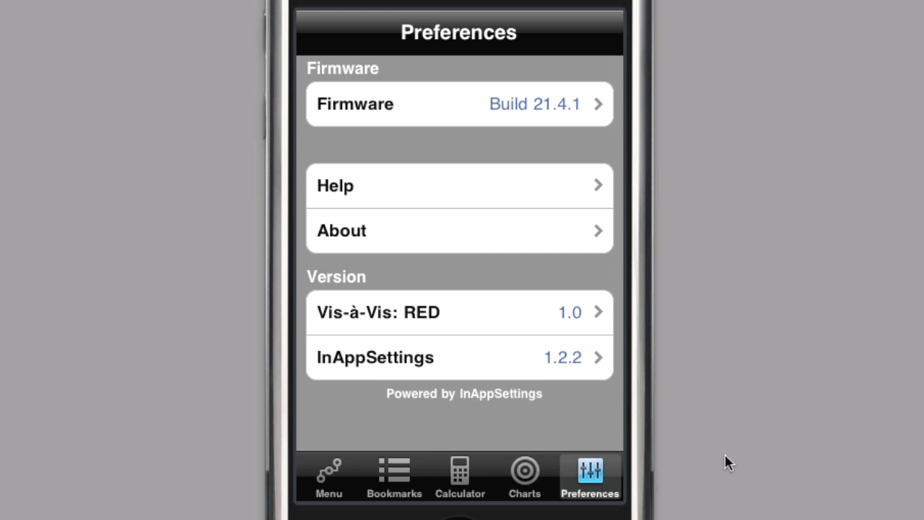
mouse_move(578, 112)
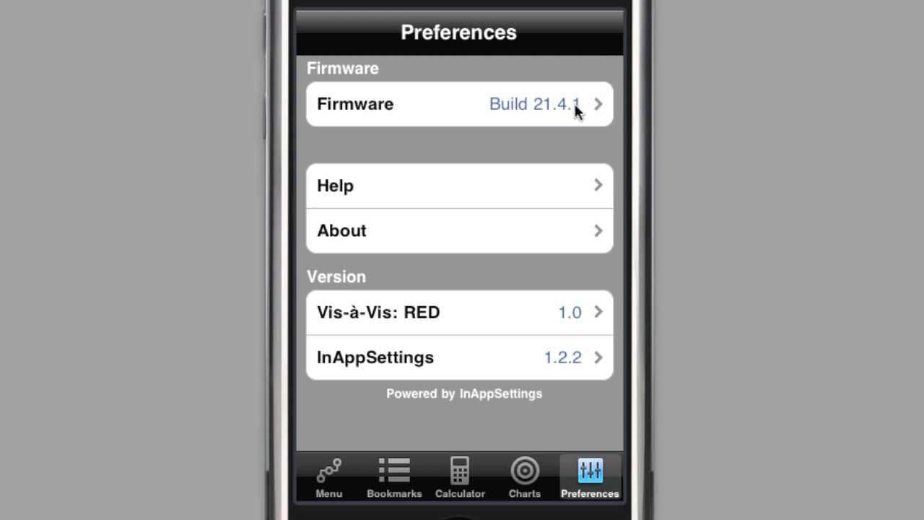
left_click(459, 104)
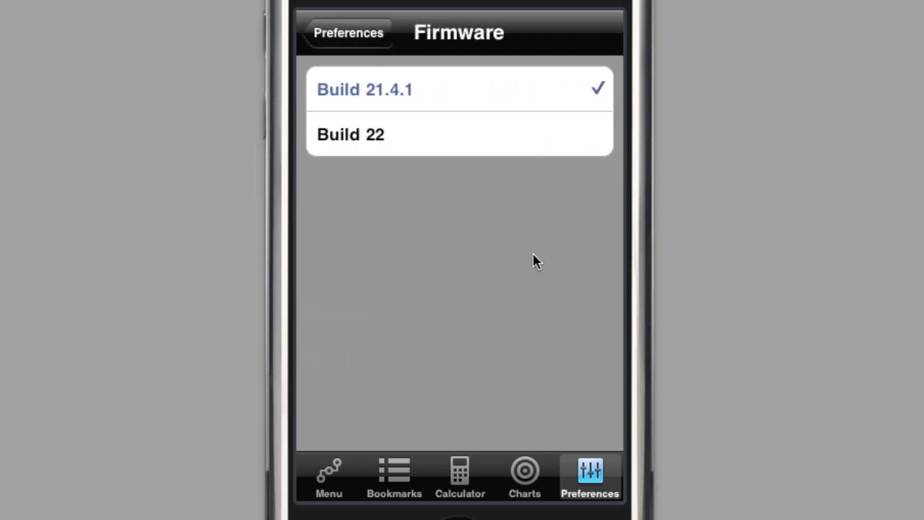
left_click(348, 32)
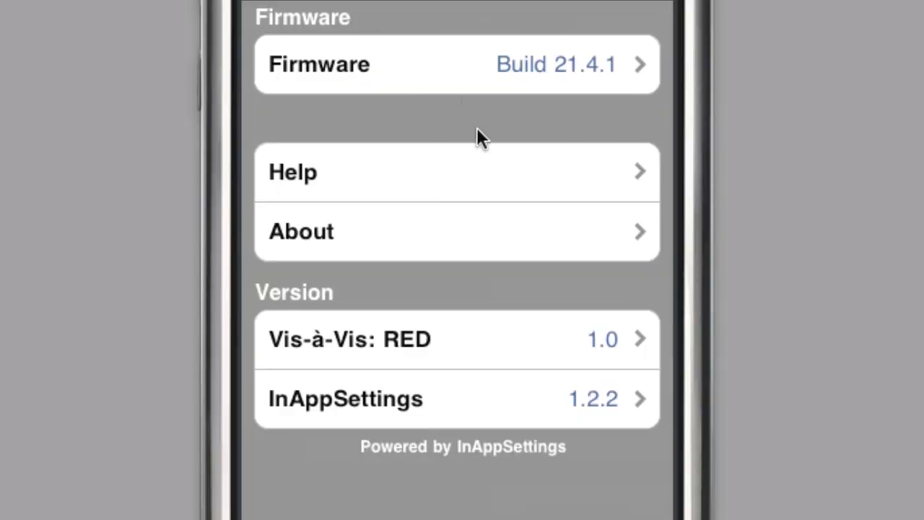
mouse_move(505, 179)
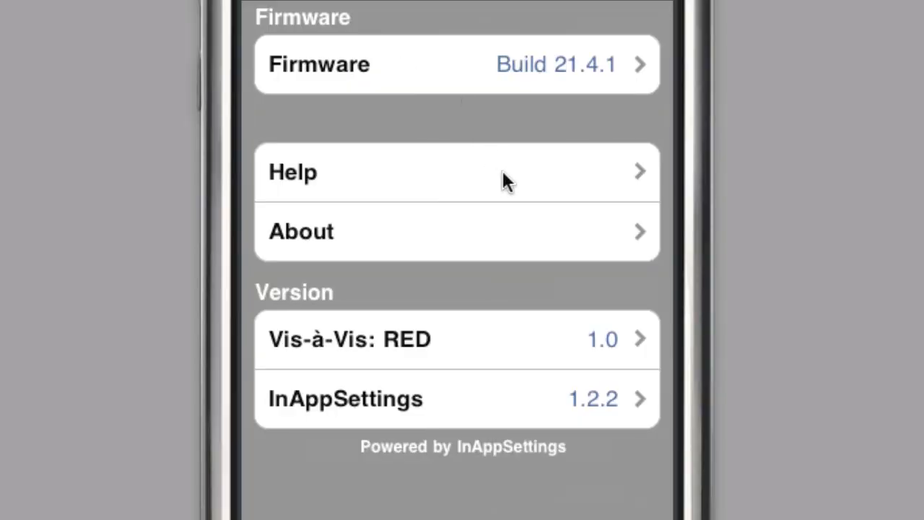
left_click(293, 172)
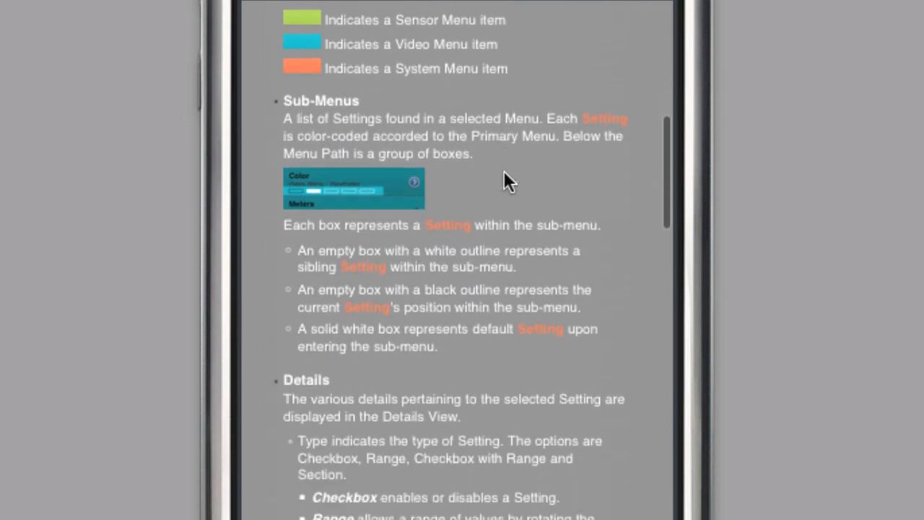